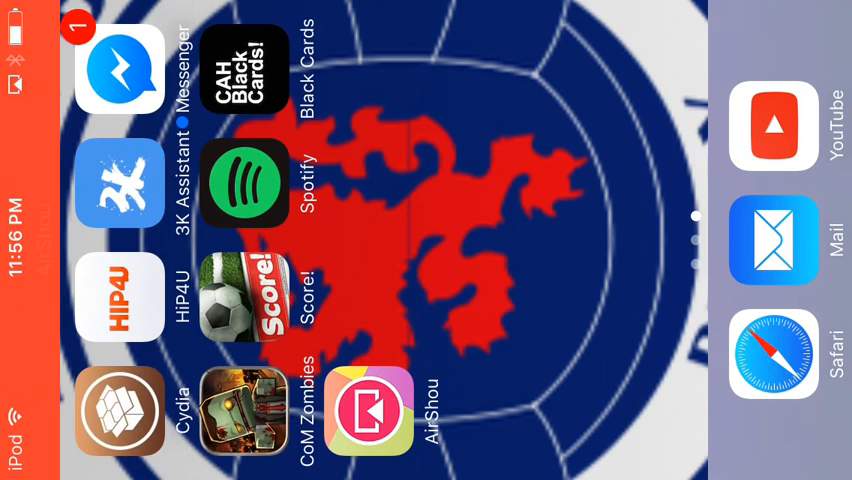
Launch CoM Zombies, clear the Congratulations alert, enter VS from the map and pick a mode
left_click(244, 410)
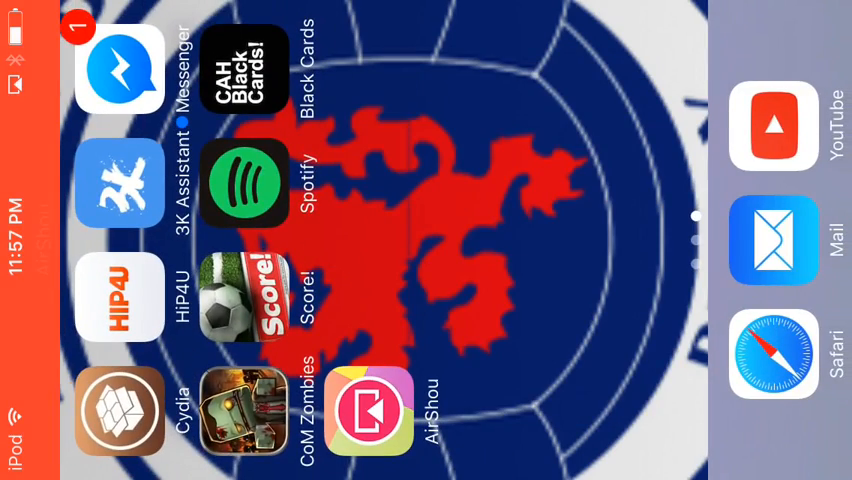
left_click(244, 410)
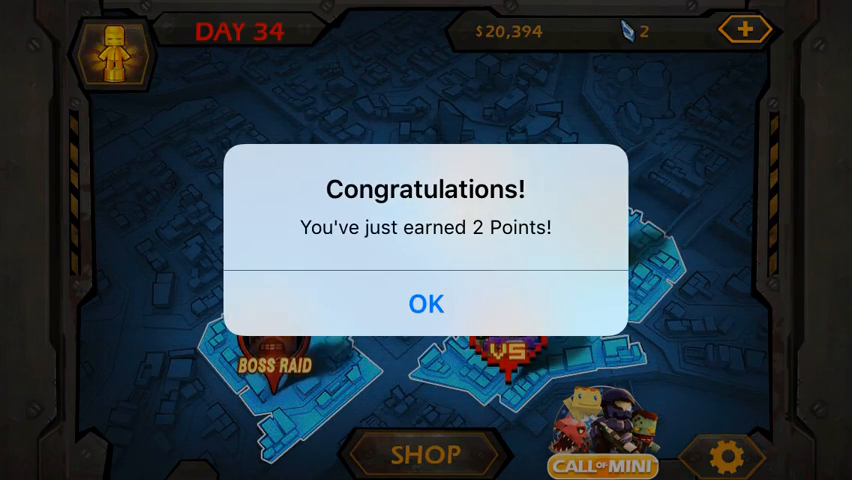
left_click(426, 304)
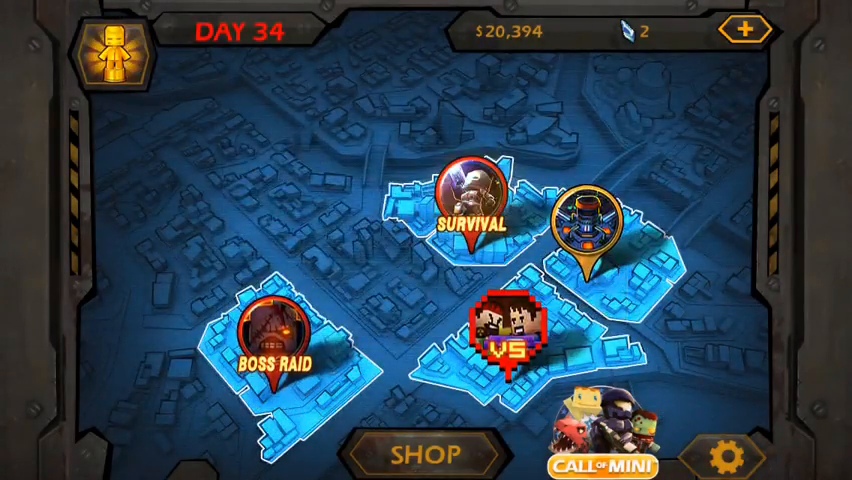
left_click(512, 336)
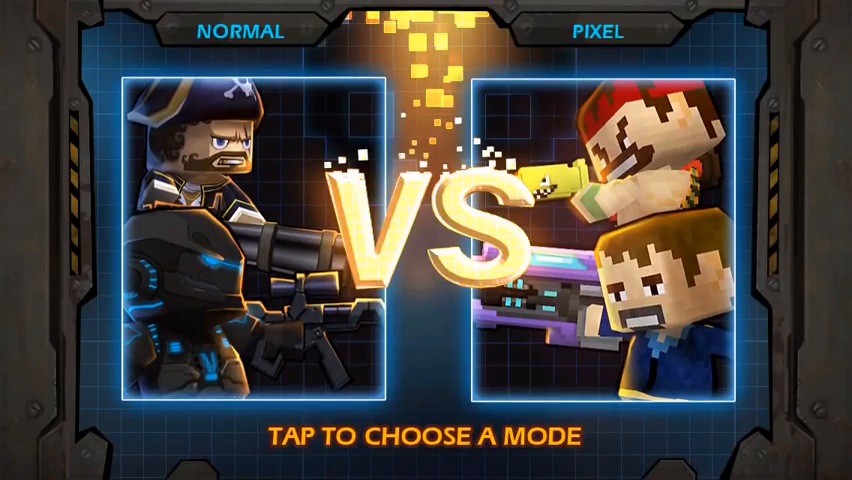
left_click(240, 240)
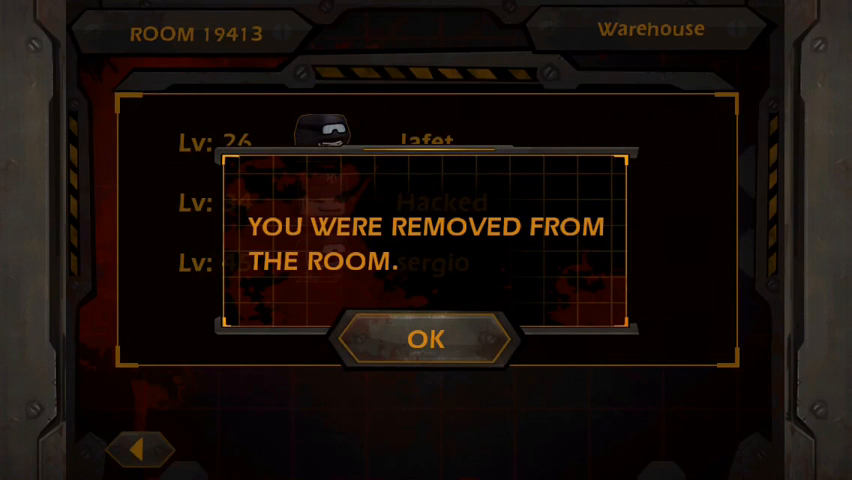
Acknowledge the removed-from-room notice and close the zero-kill Result screen to return to the lobby
left_click(426, 340)
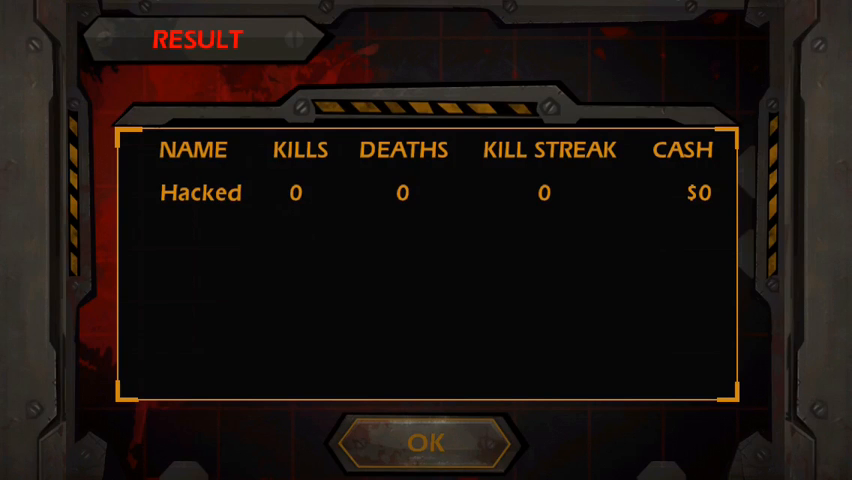
left_click(426, 444)
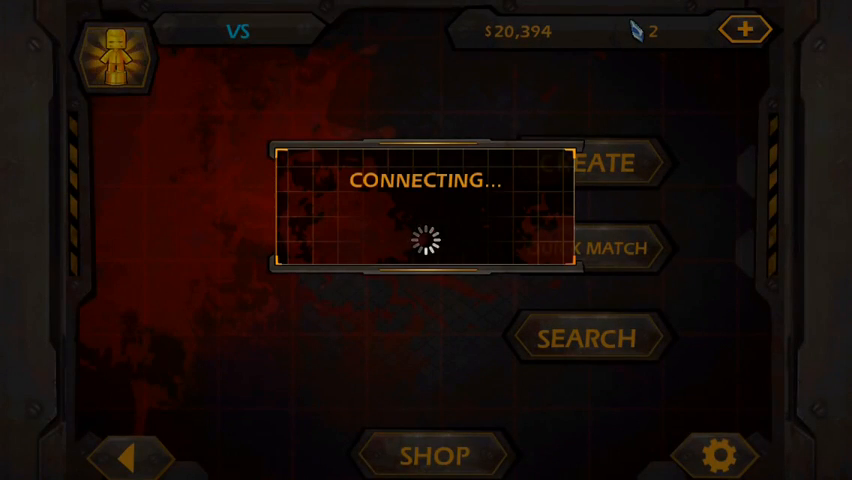